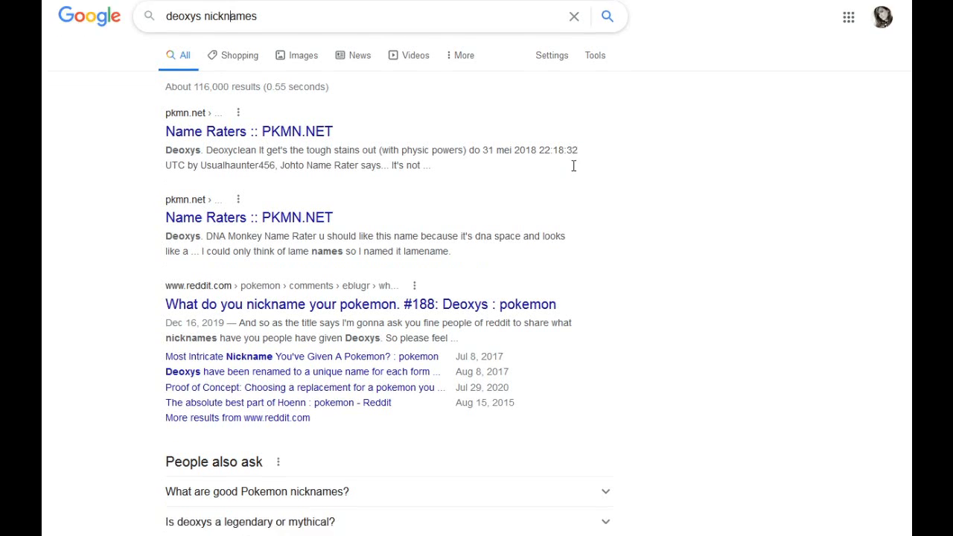
- Browse the Google results for Deoxys nicknames and choose the first PKMN.NET Name Raters link
scroll("down", 3)
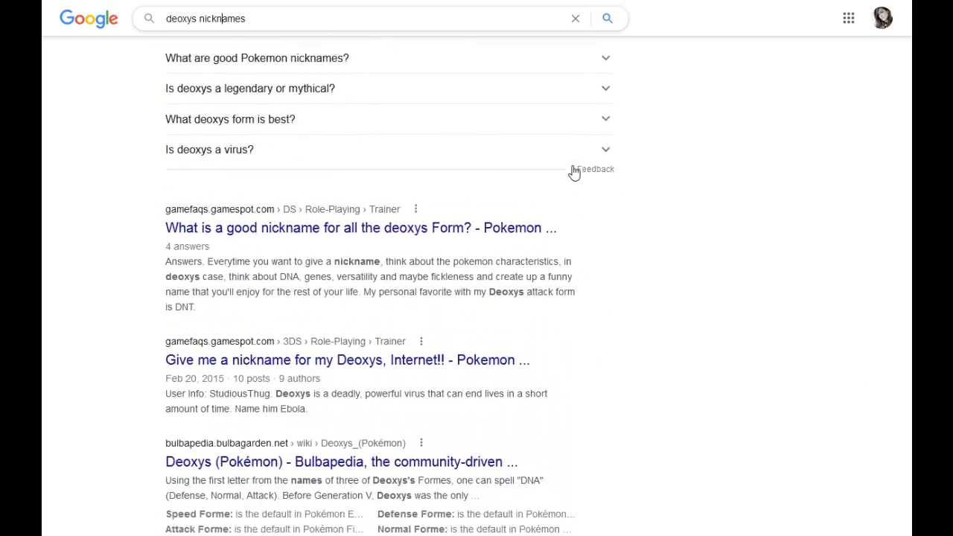
scroll("down", 3)
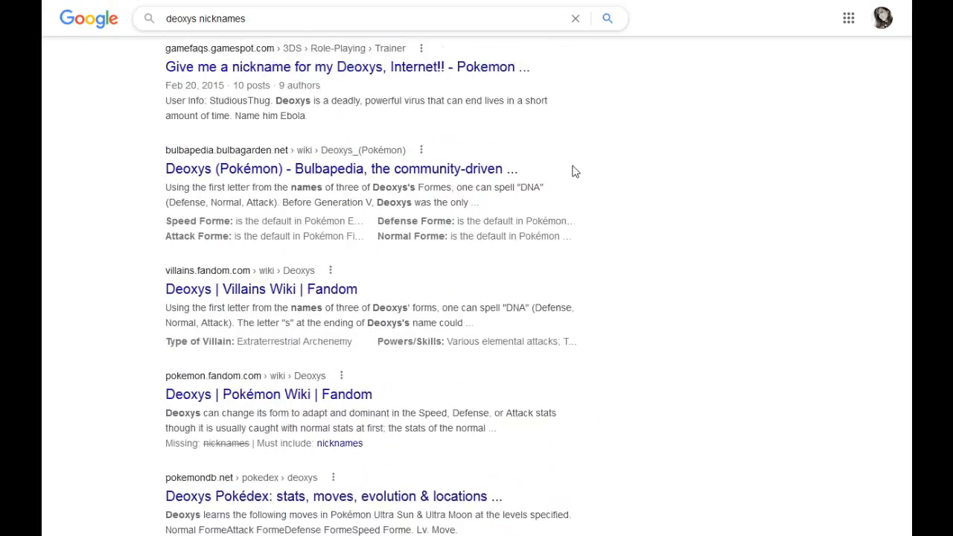
scroll("down", 3)
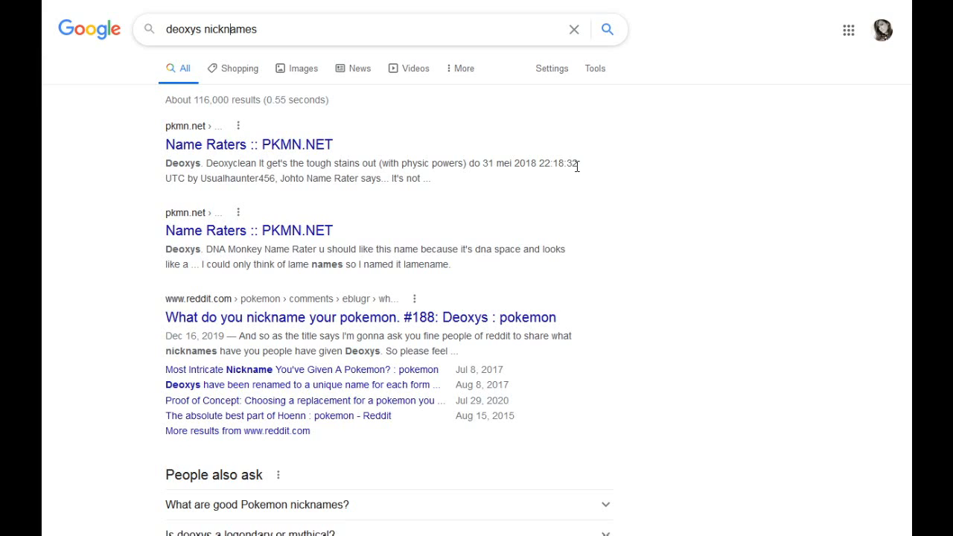
left_click(250, 143)
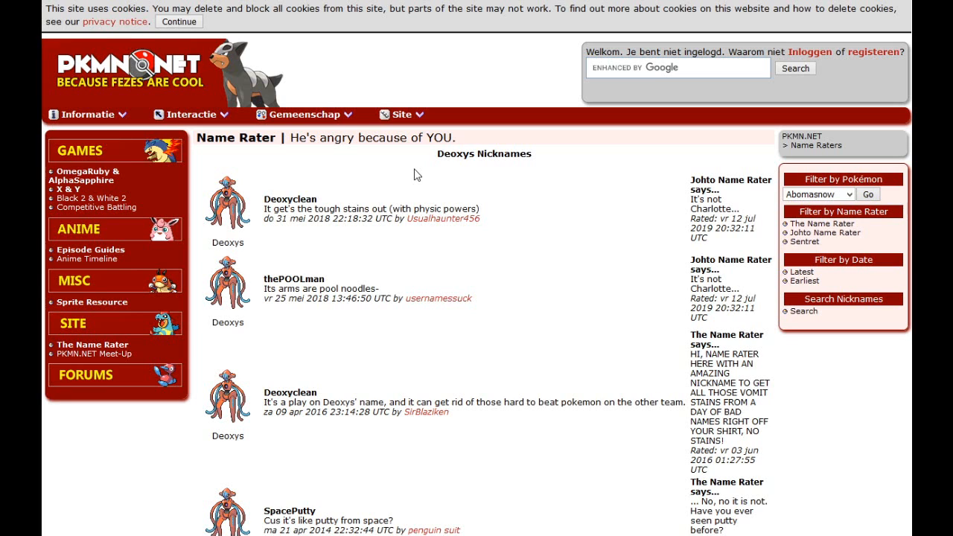
- Scroll the PKMN.NET nickname list to read suggestions like Deoxyclean and thePOOLman
scroll("down", 3)
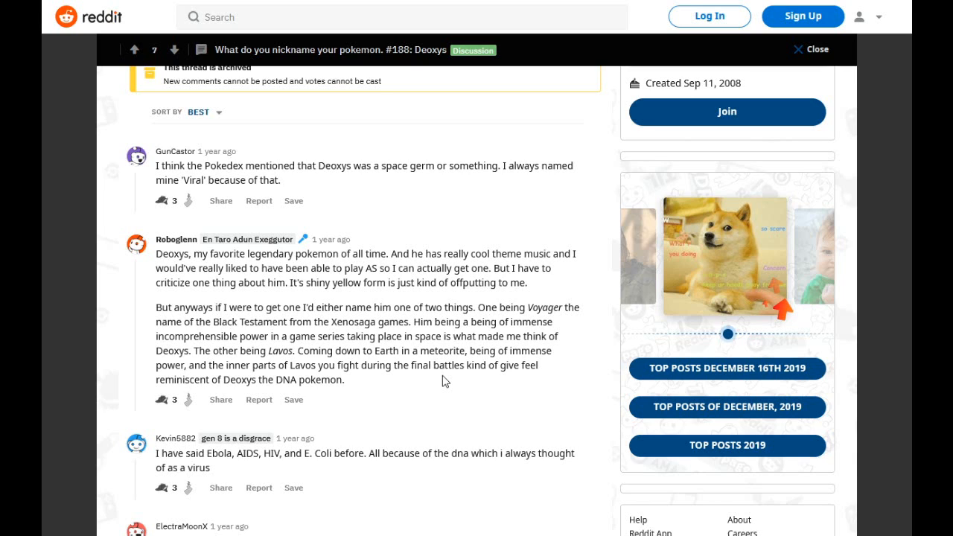
- Scroll the Reddit thread to read Deoxys nickname comments such as Viral and Ebola
scroll("down", 3)
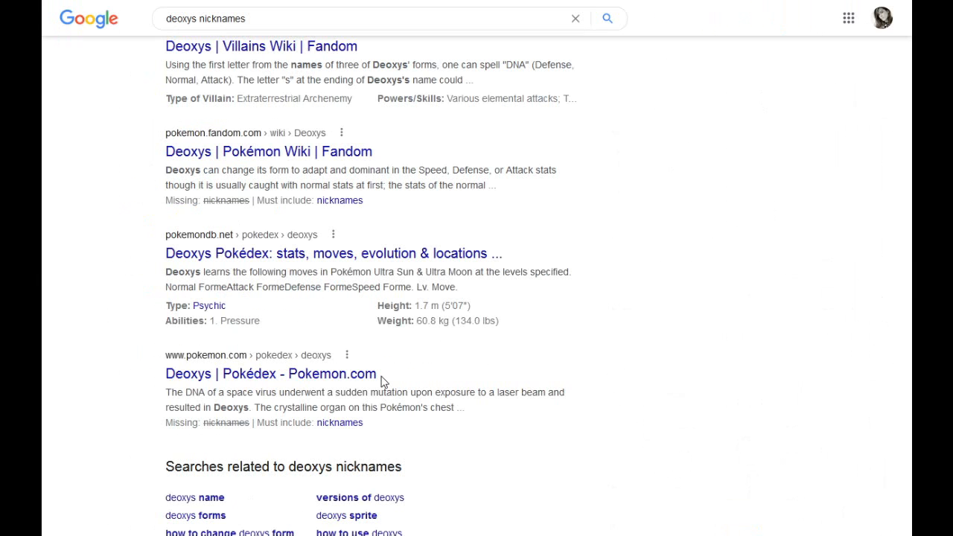
scroll("down", 3)
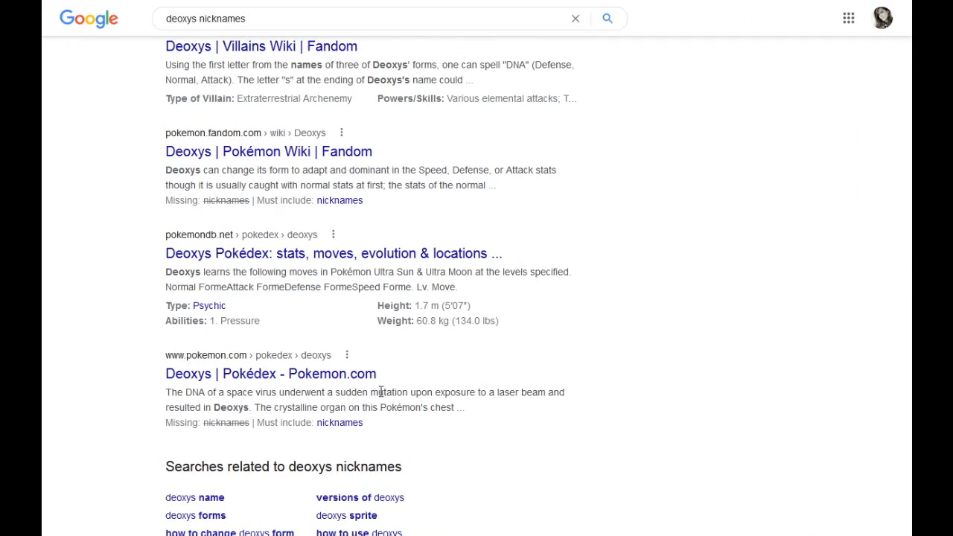
mouse_move(360, 398)
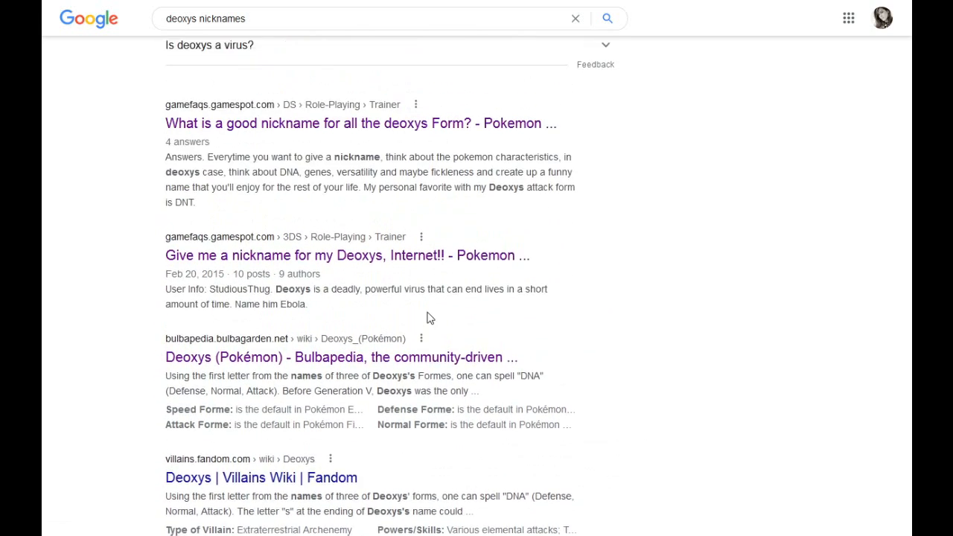
scroll("up", 3)
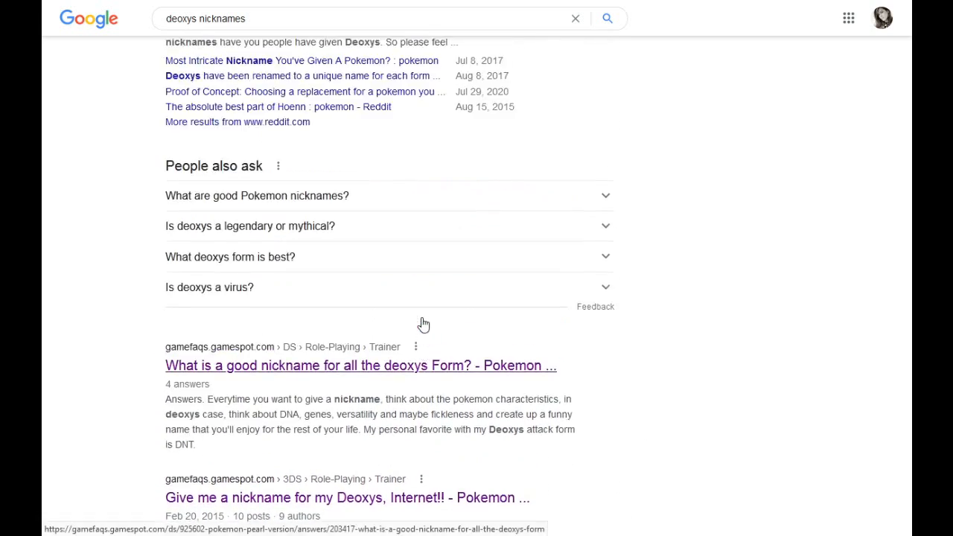